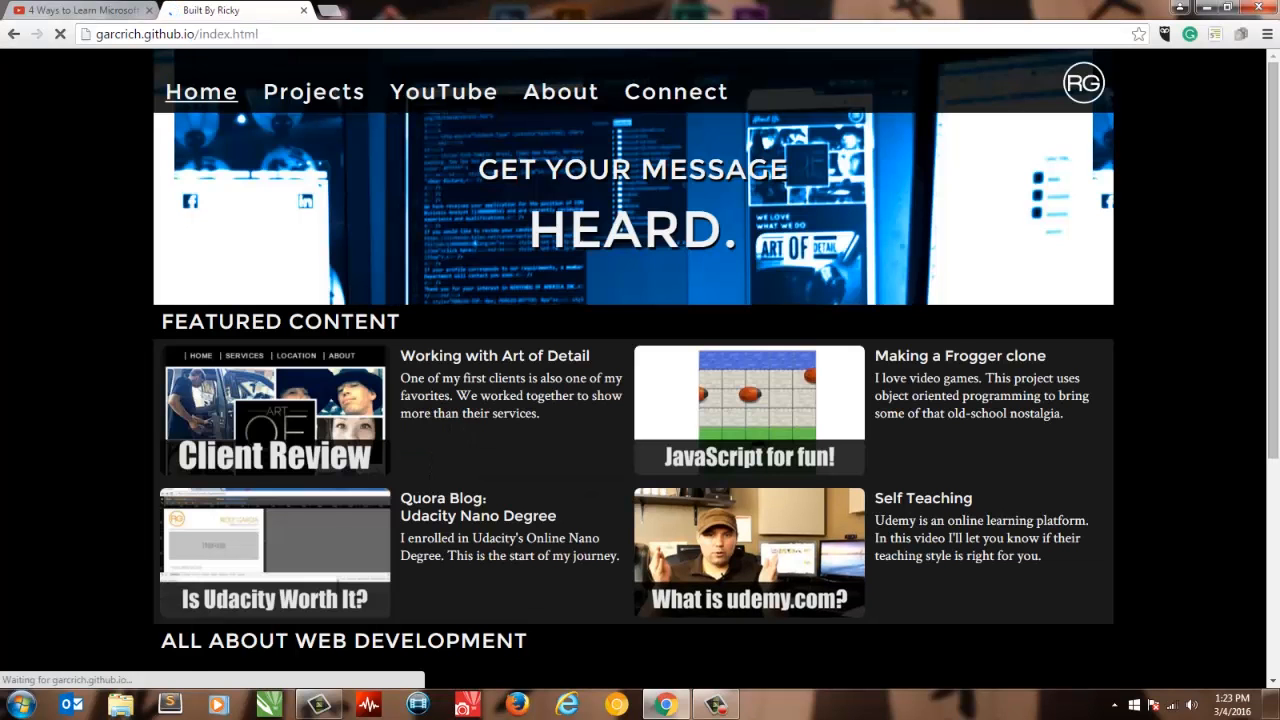
Open the Art of Detail project page from the portfolio's featured thumbnails
{"action": "left_click", "coordinate": [276, 414]}
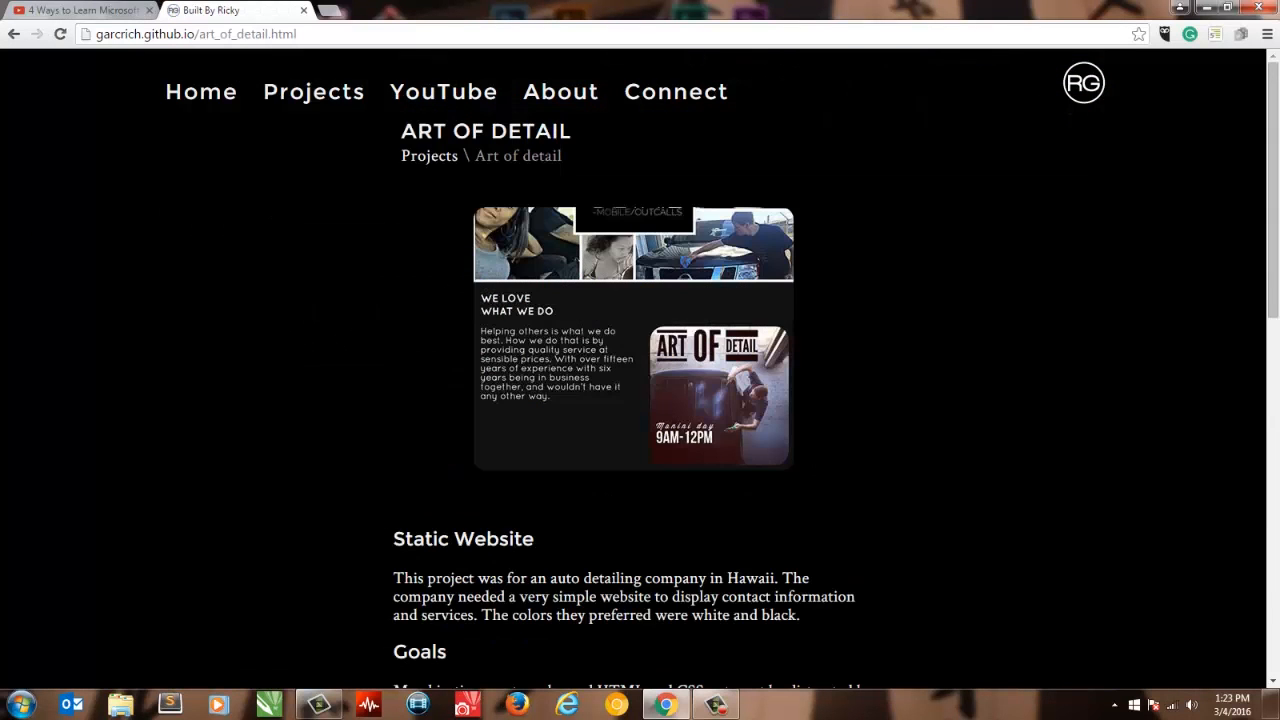
{"action": "left_click", "coordinate": [172, 702]}
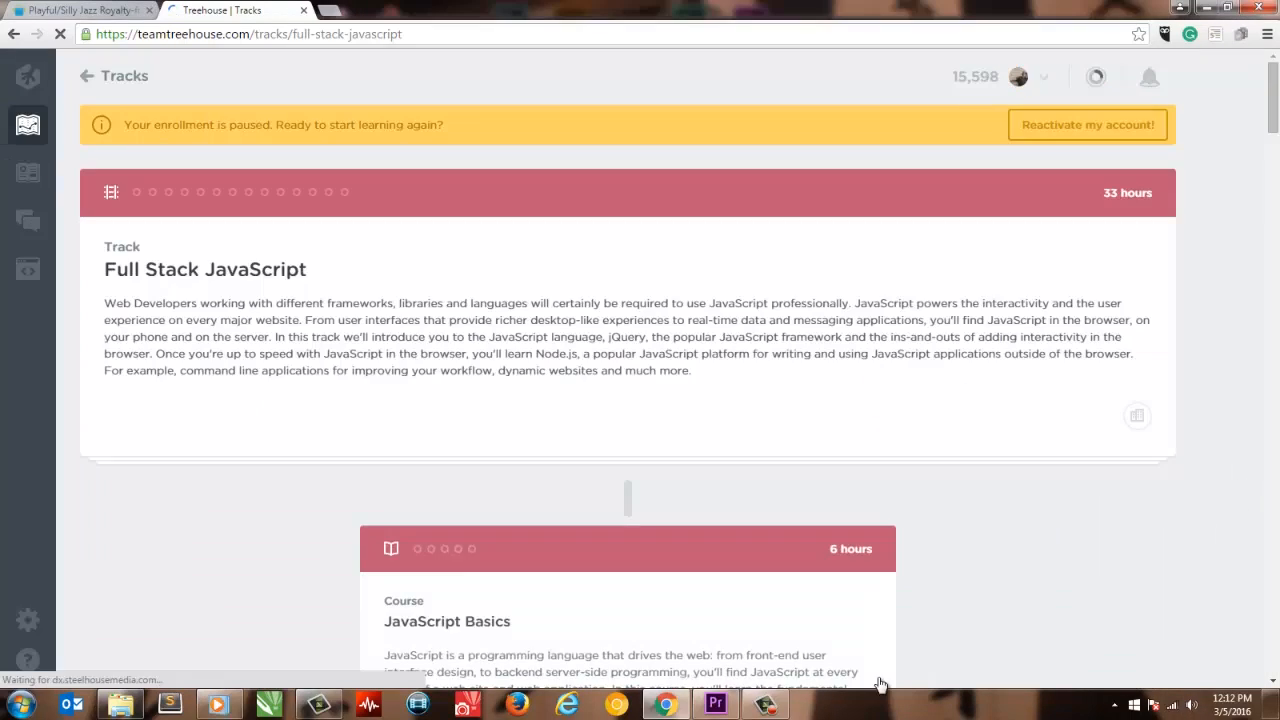
Scroll down through the Full Stack JavaScript track's course list
{"action": "scroll", "scroll_direction": "down", "scroll_amount": 3}
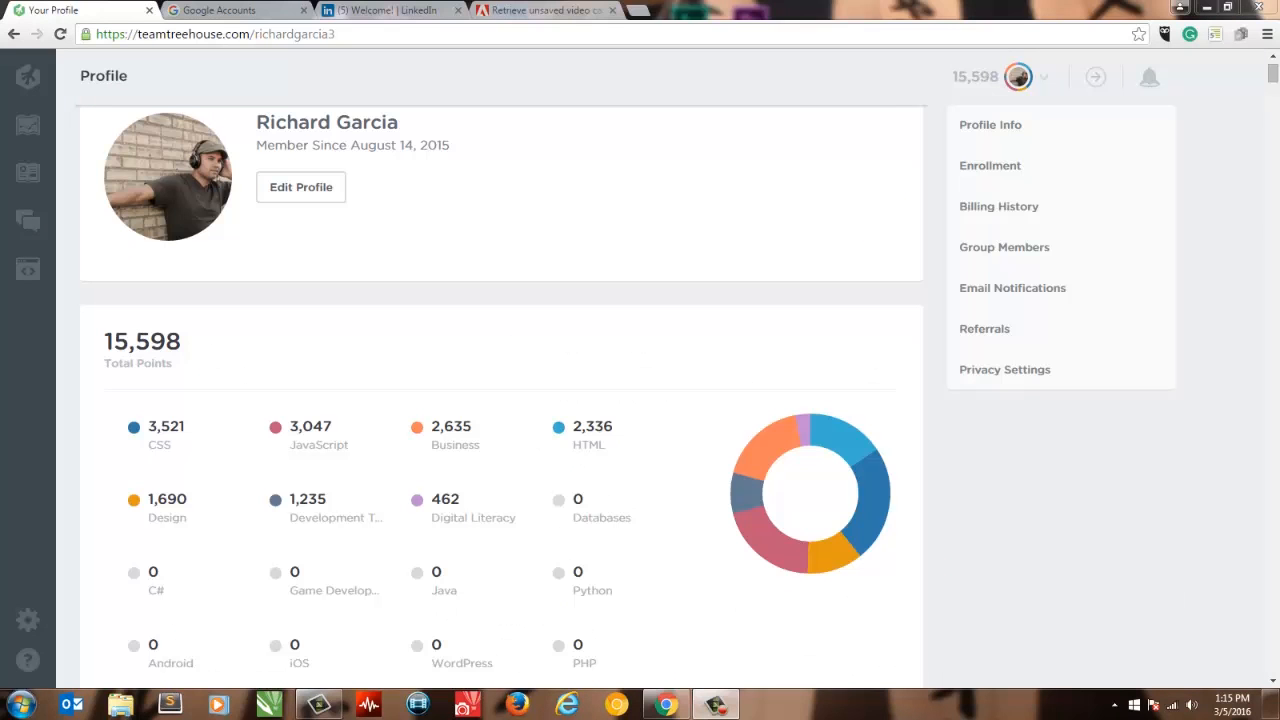
Scroll the profile past the 15,598-point chart down to the 201 achievement badges
{"action": "scroll", "scroll_direction": "down", "scroll_amount": 3}
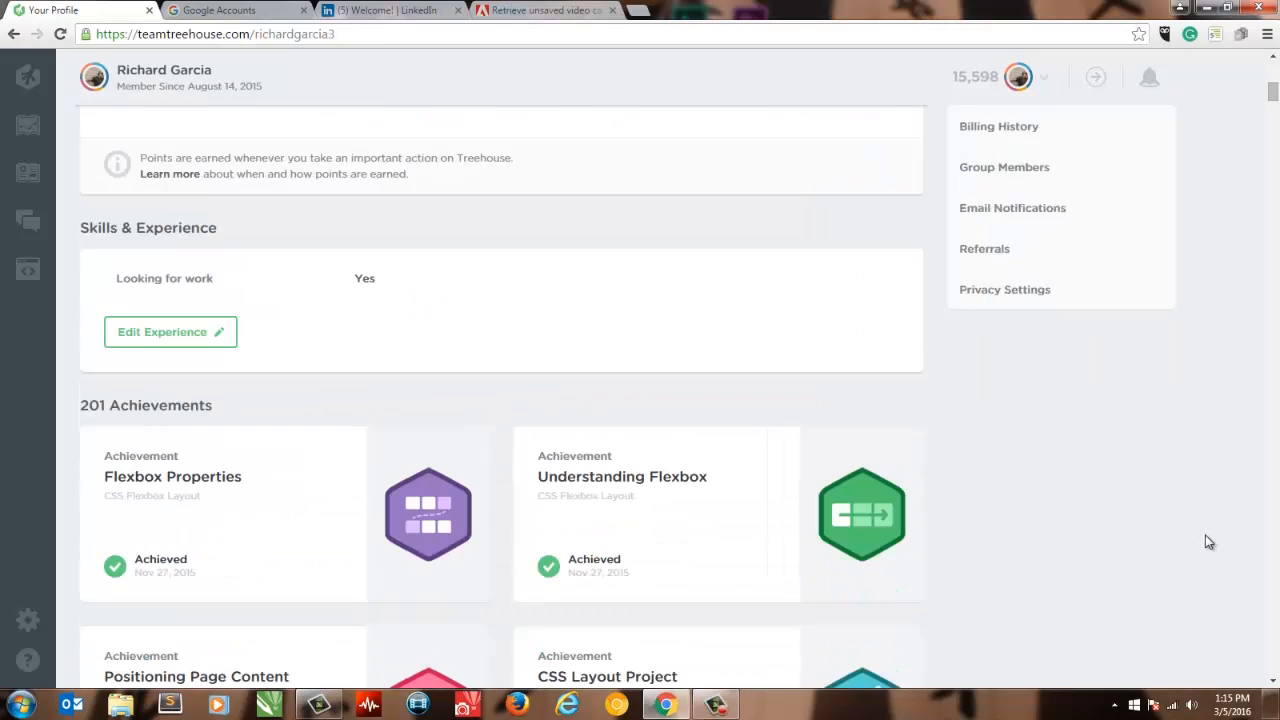
{"action": "scroll", "scroll_direction": "down", "scroll_amount": 3}
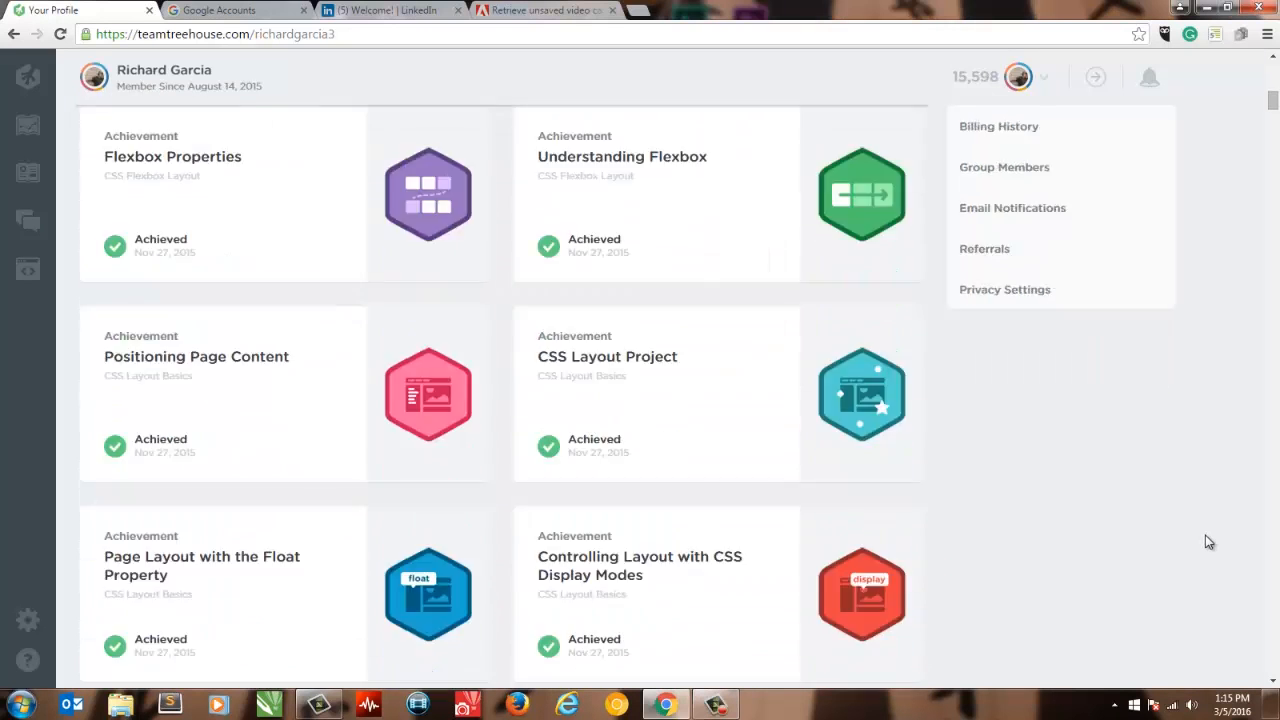
{"action": "scroll", "scroll_direction": "down", "scroll_amount": 3}
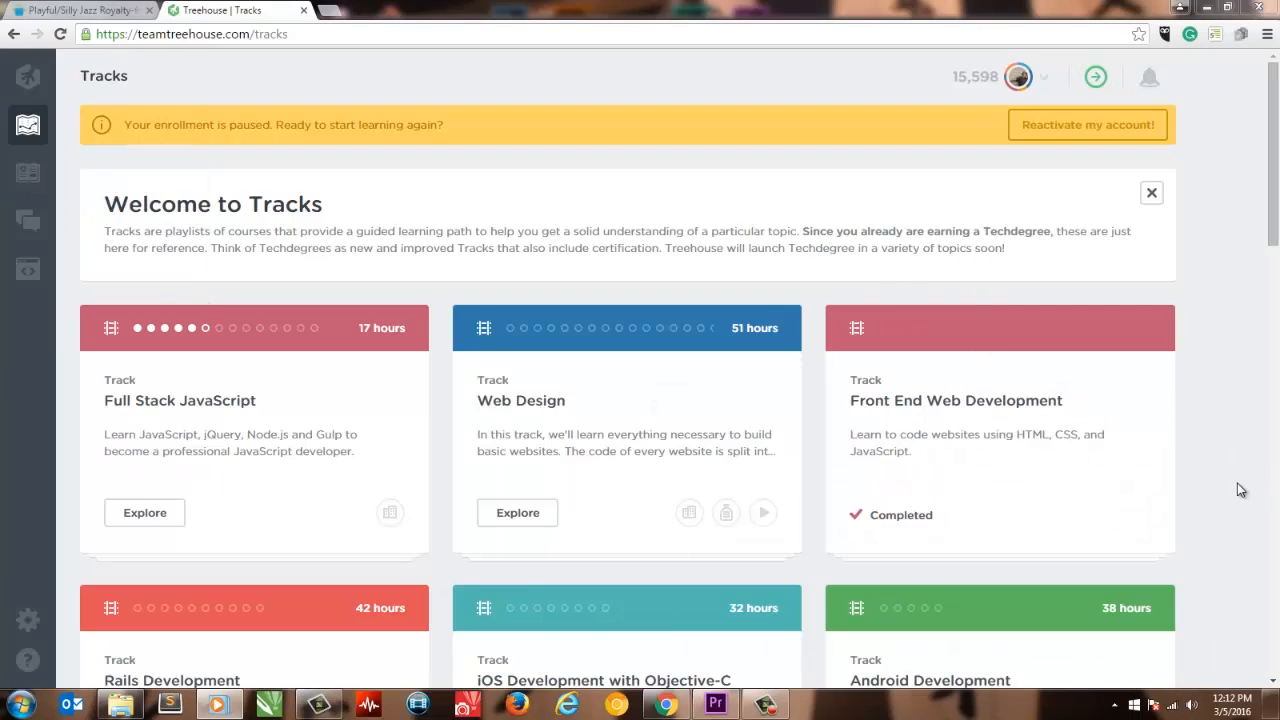
{"action": "mouse_move", "coordinate": [144, 520]}
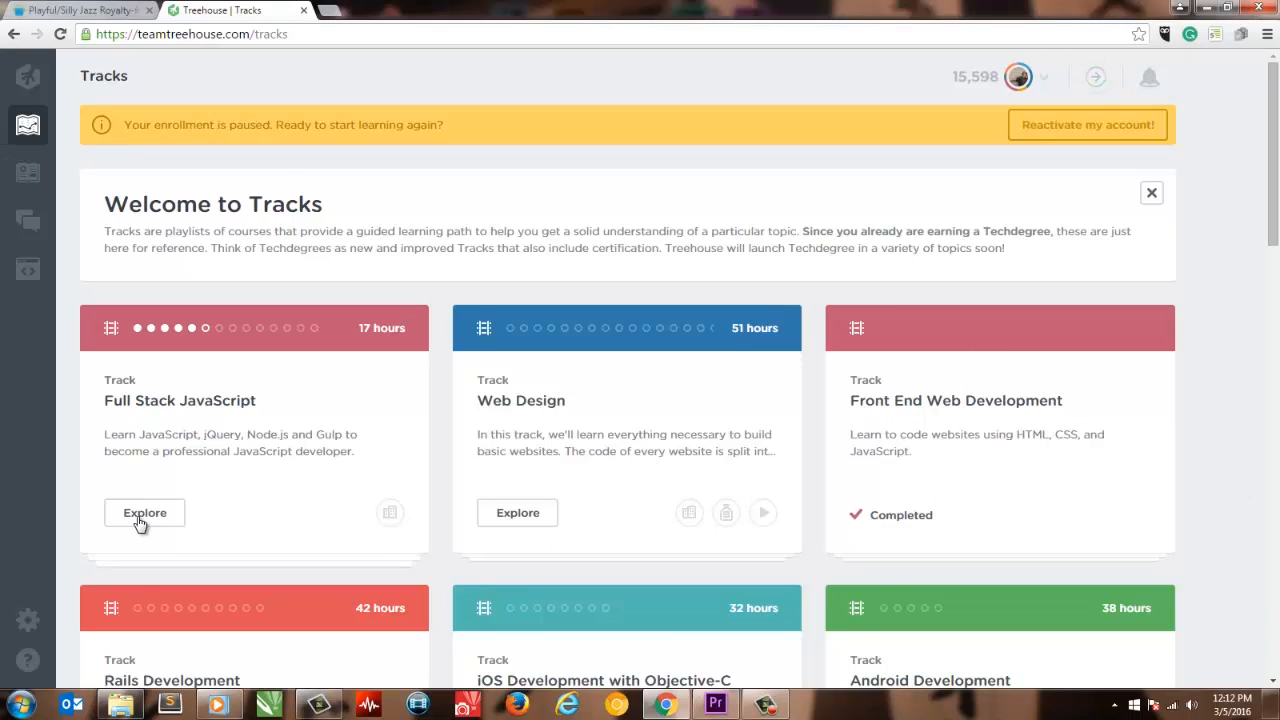
Browse the Full Stack JavaScript track's courses, then go back to the all-tracks overview
{"action": "left_click", "coordinate": [144, 512]}
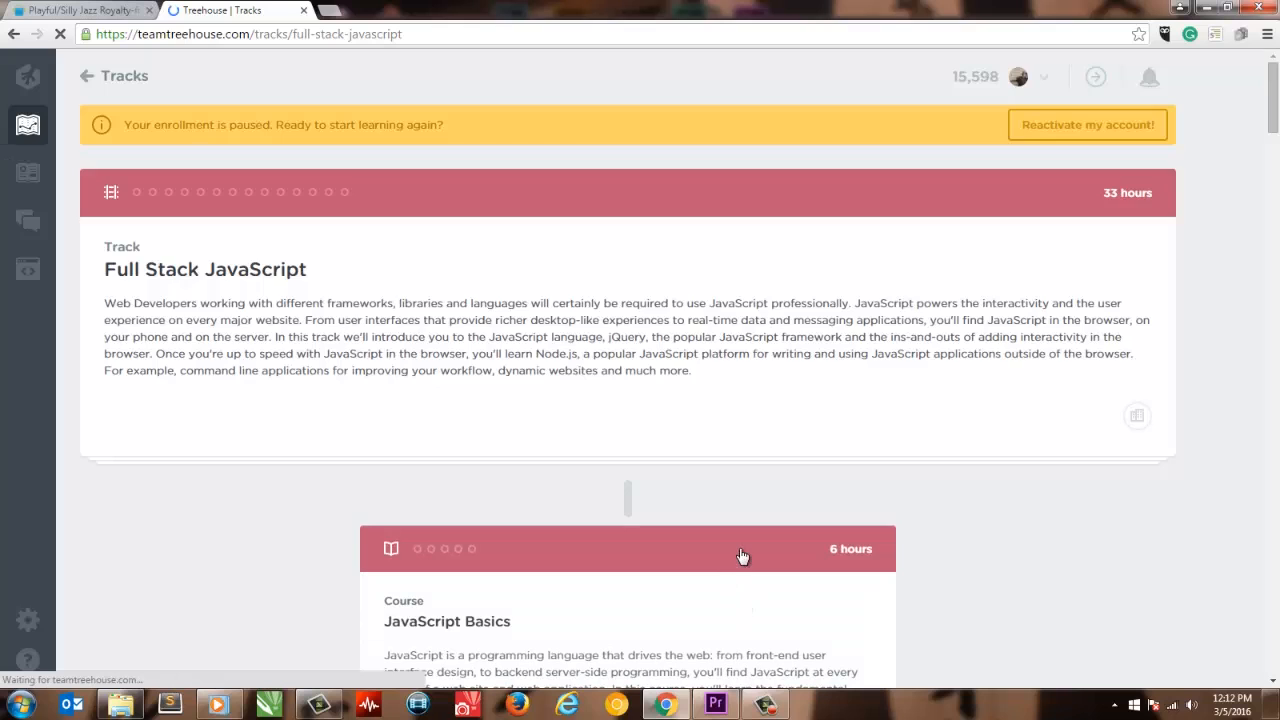
{"action": "scroll", "scroll_direction": "down", "scroll_amount": 3}
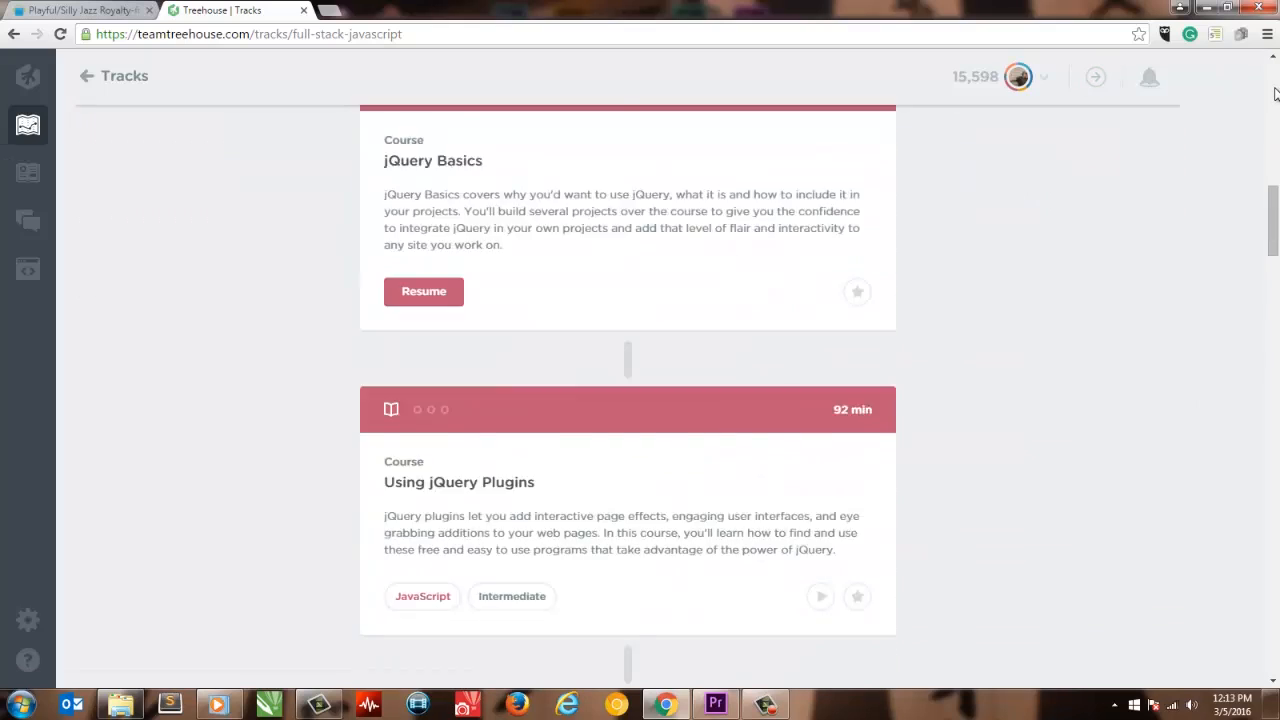
{"action": "scroll", "scroll_direction": "up", "scroll_amount": 3}
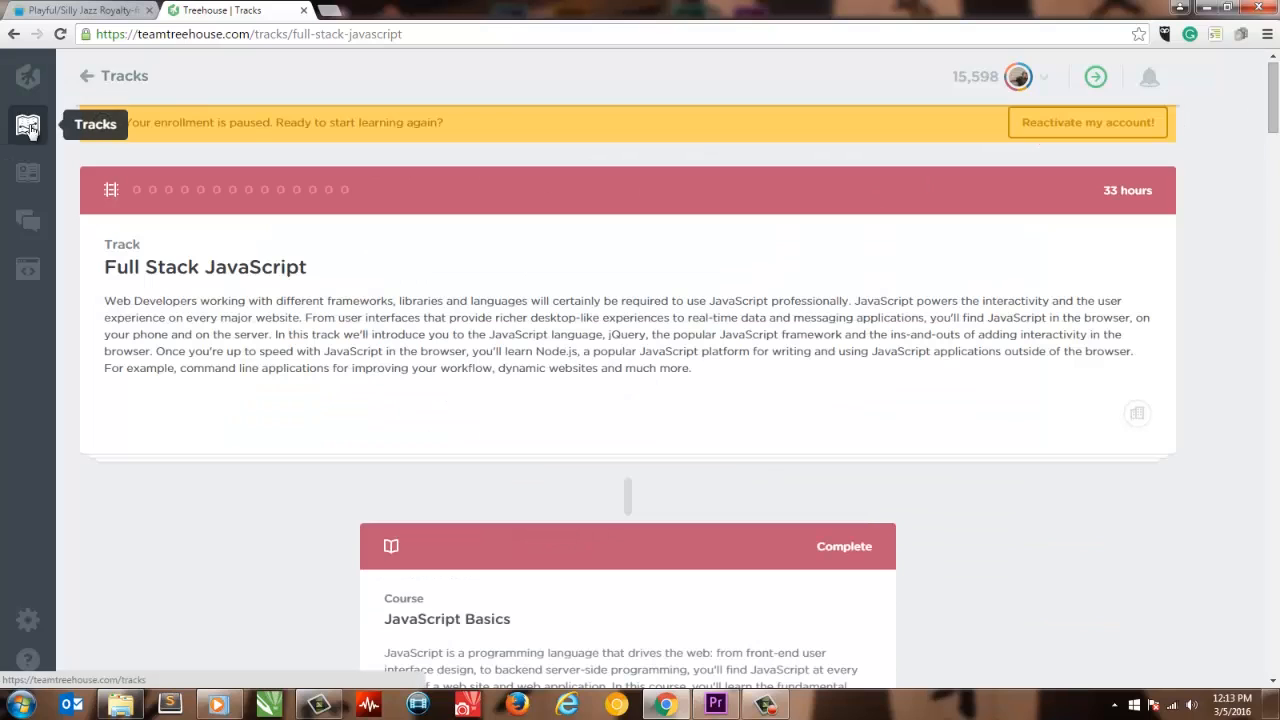
{"action": "left_click", "coordinate": [28, 124]}
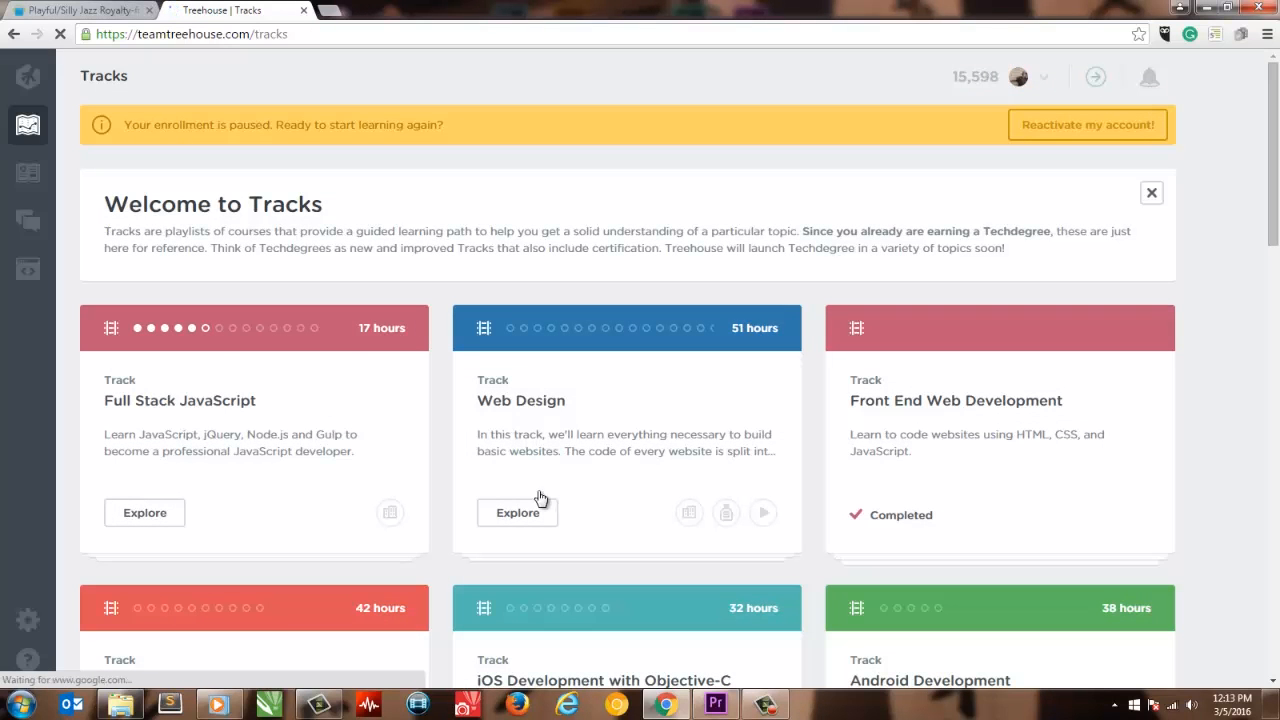
{"action": "scroll", "scroll_direction": "down", "scroll_amount": 3}
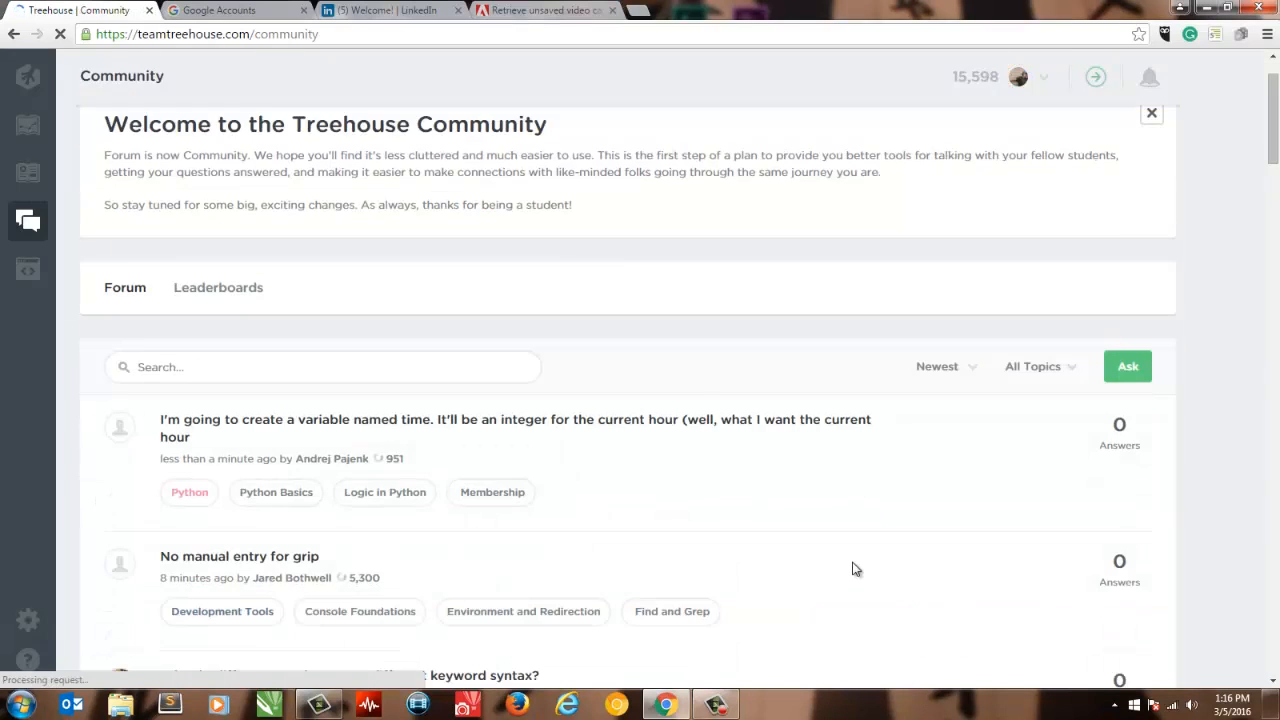
Open the 'Errors with Website code' forum question and read down through its answers
{"action": "scroll", "scroll_direction": "down", "scroll_amount": 3}
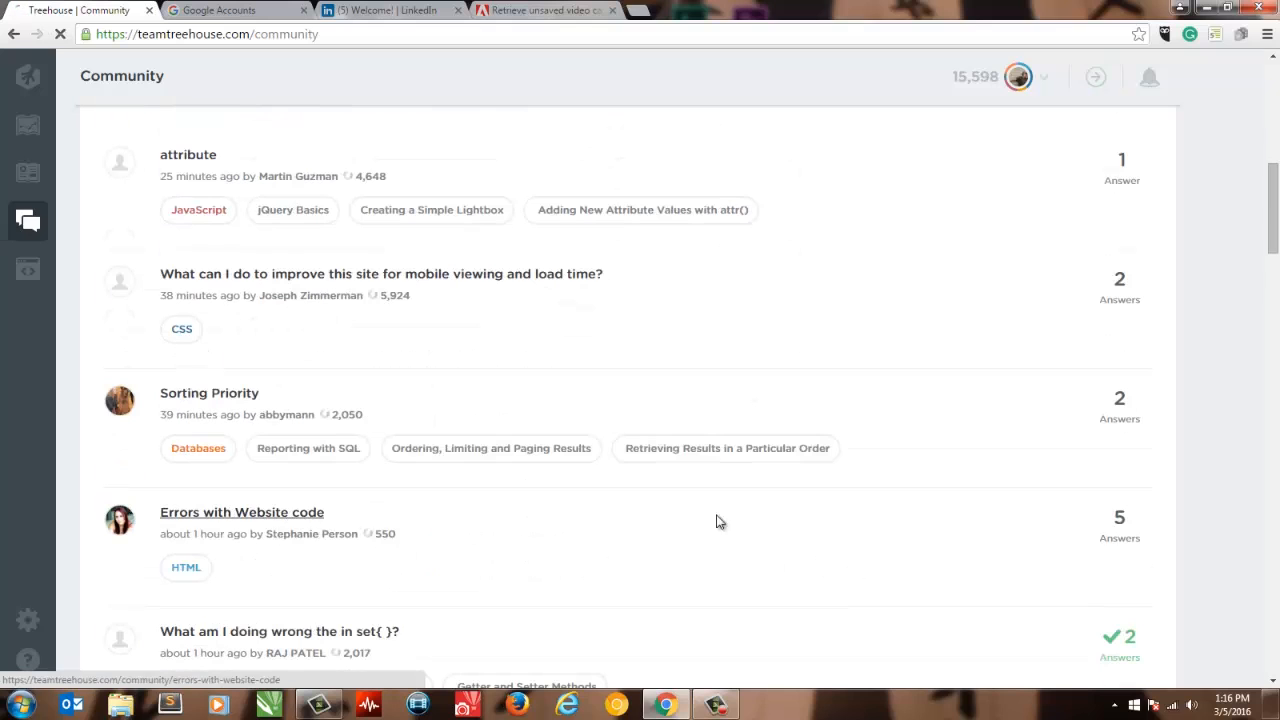
{"action": "left_click", "coordinate": [240, 512]}
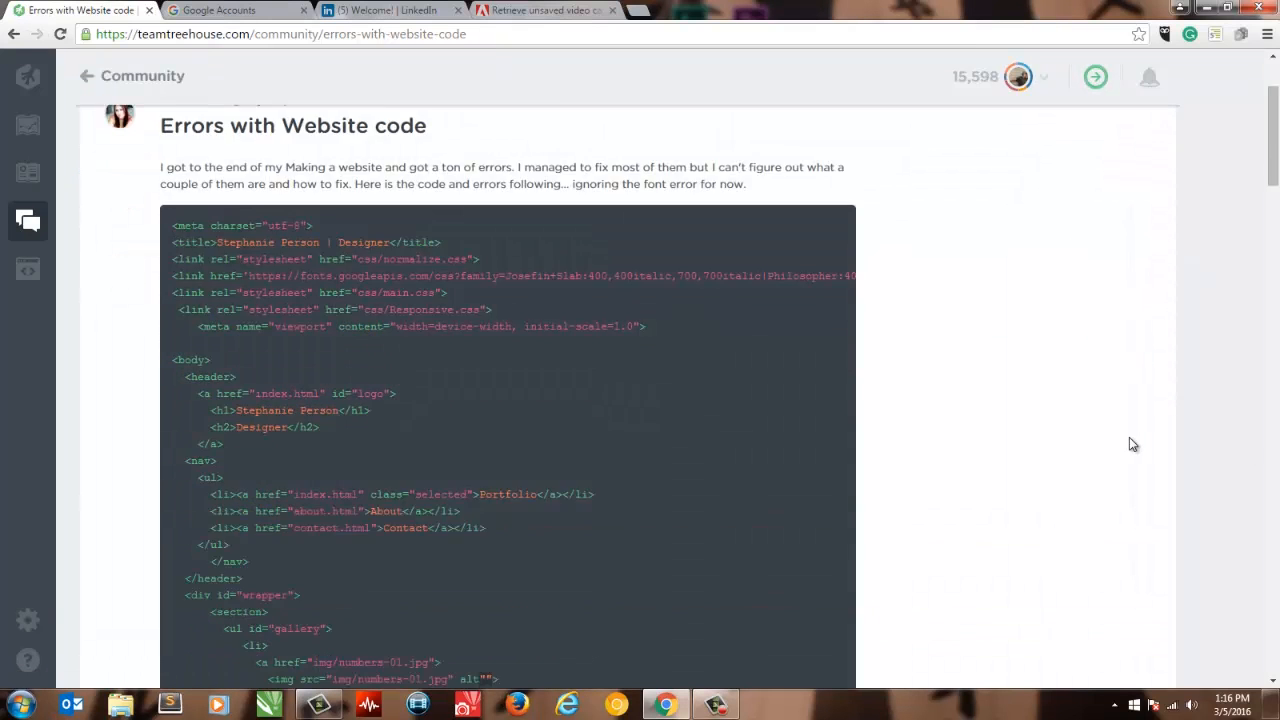
{"action": "scroll", "scroll_direction": "down", "scroll_amount": 3}
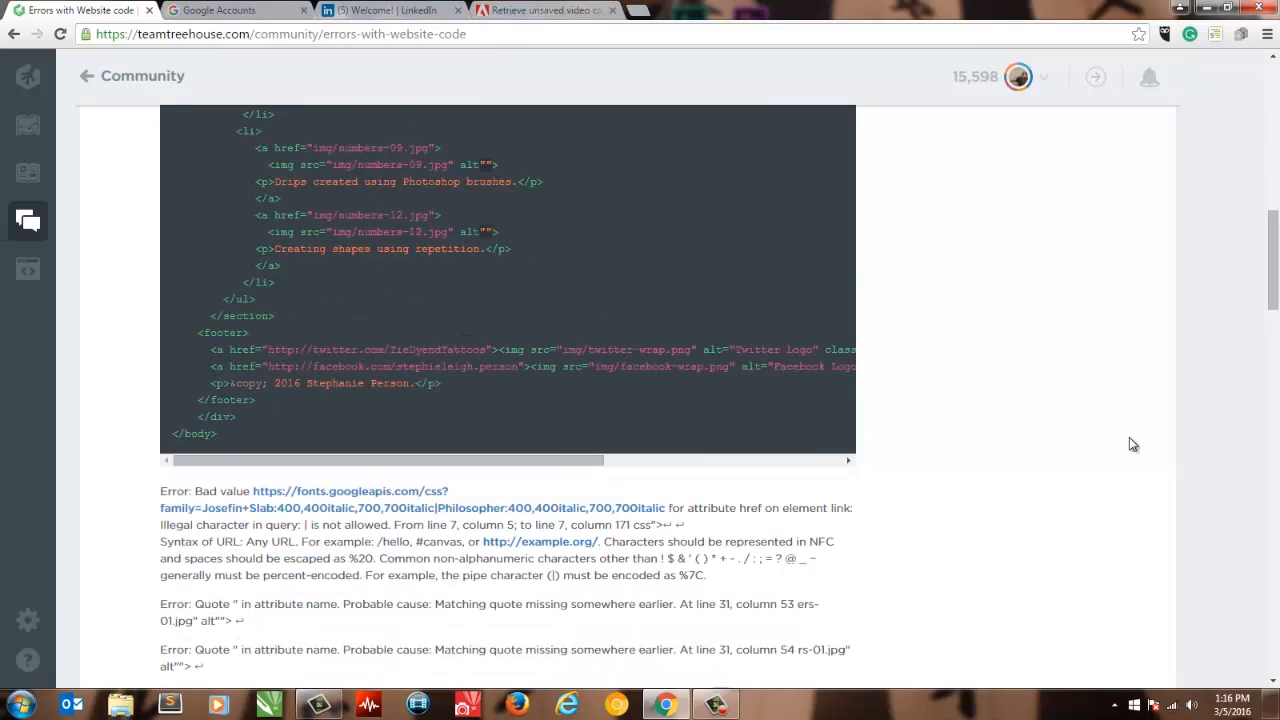
{"action": "scroll", "scroll_direction": "down", "scroll_amount": 3}
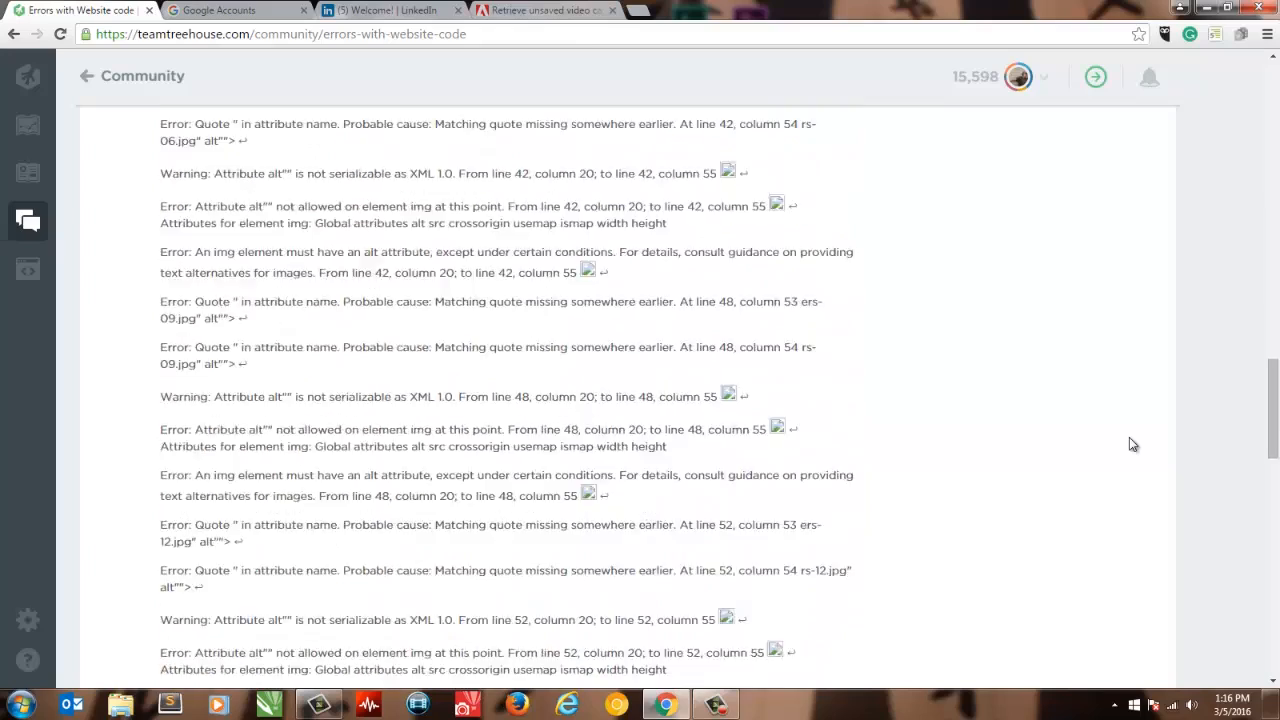
{"action": "scroll", "scroll_direction": "down", "scroll_amount": 3}
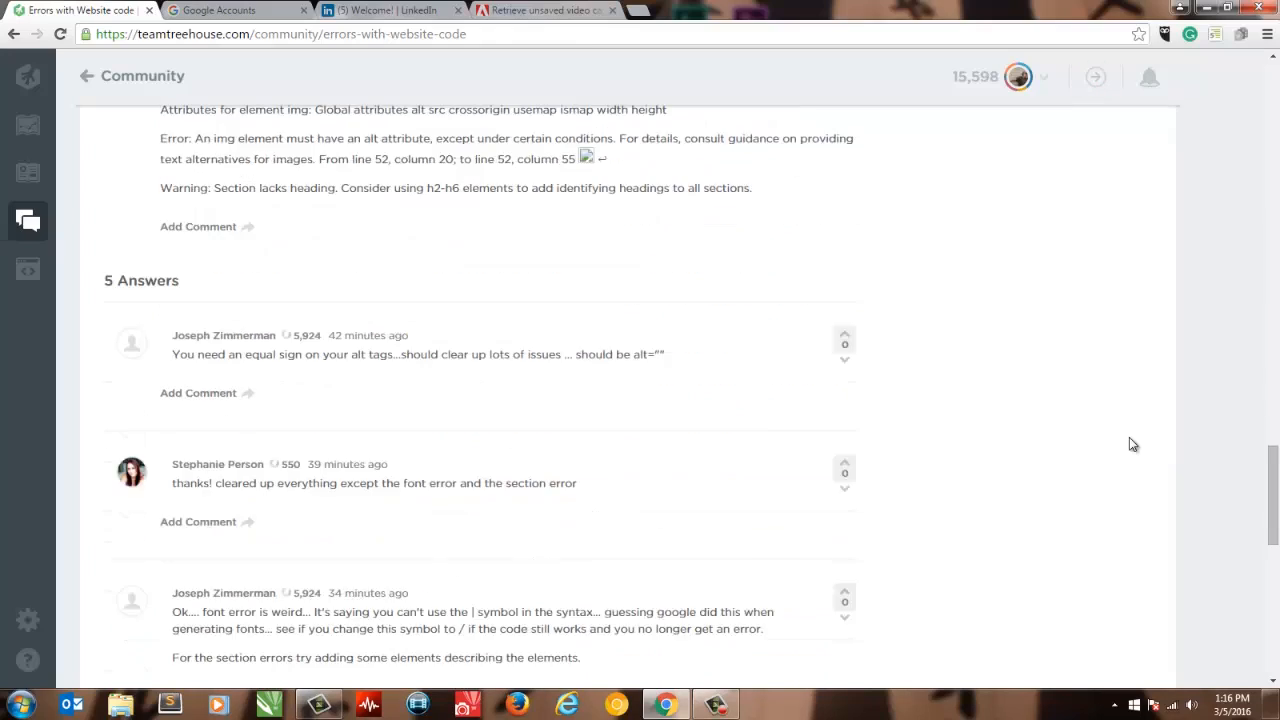
{"action": "scroll", "scroll_direction": "down", "scroll_amount": 3}
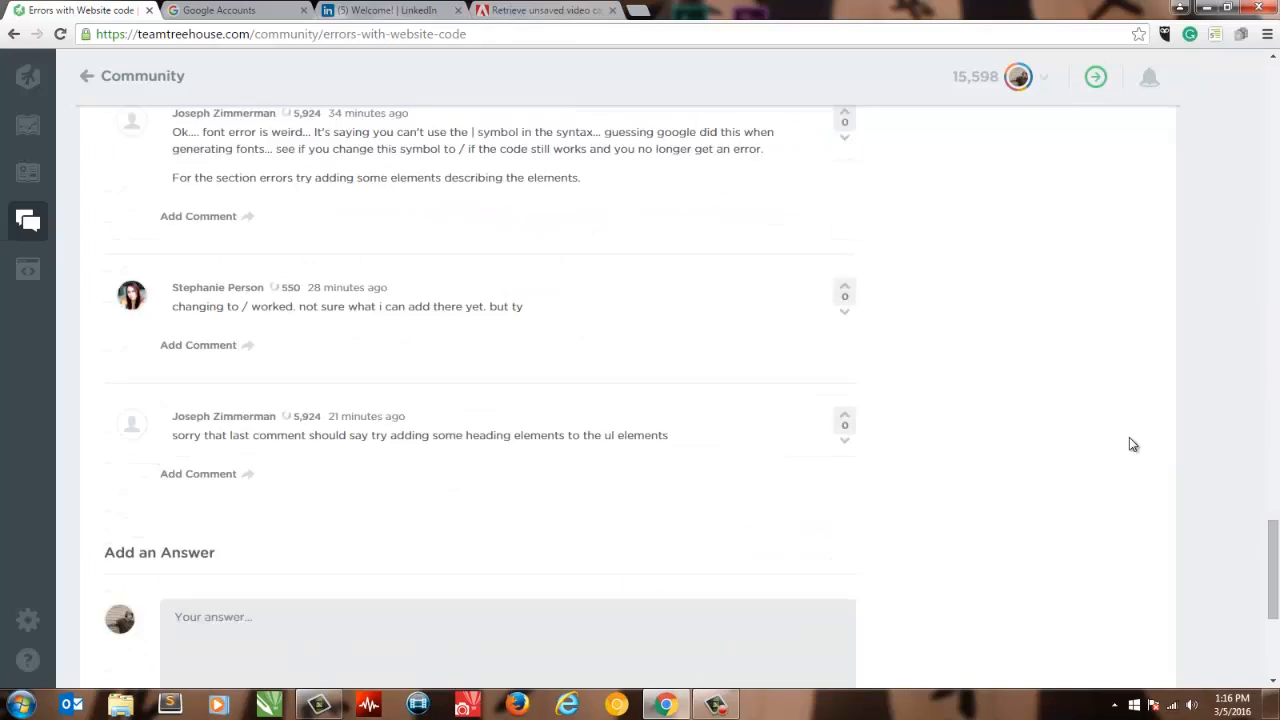
{"action": "scroll", "scroll_direction": "down", "scroll_amount": 3}
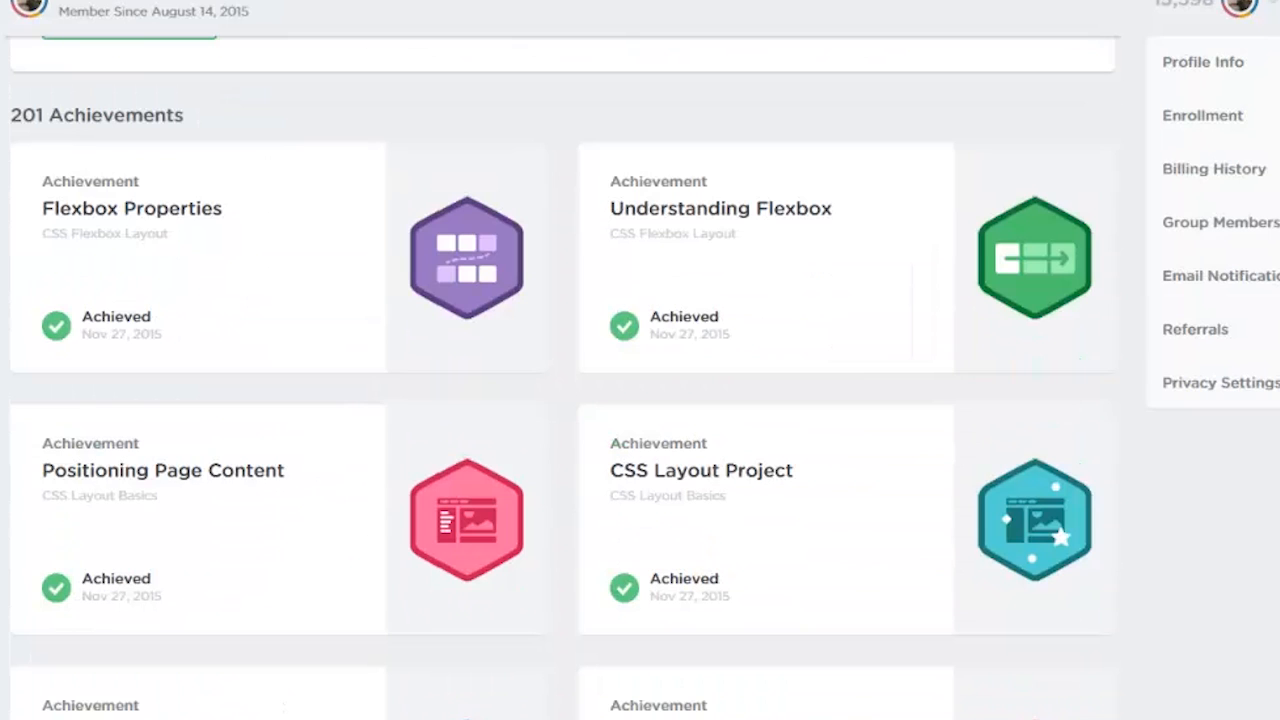
Scroll through the remaining answers in the website-code-errors thread
{"action": "scroll", "scroll_direction": "down", "scroll_amount": 3}
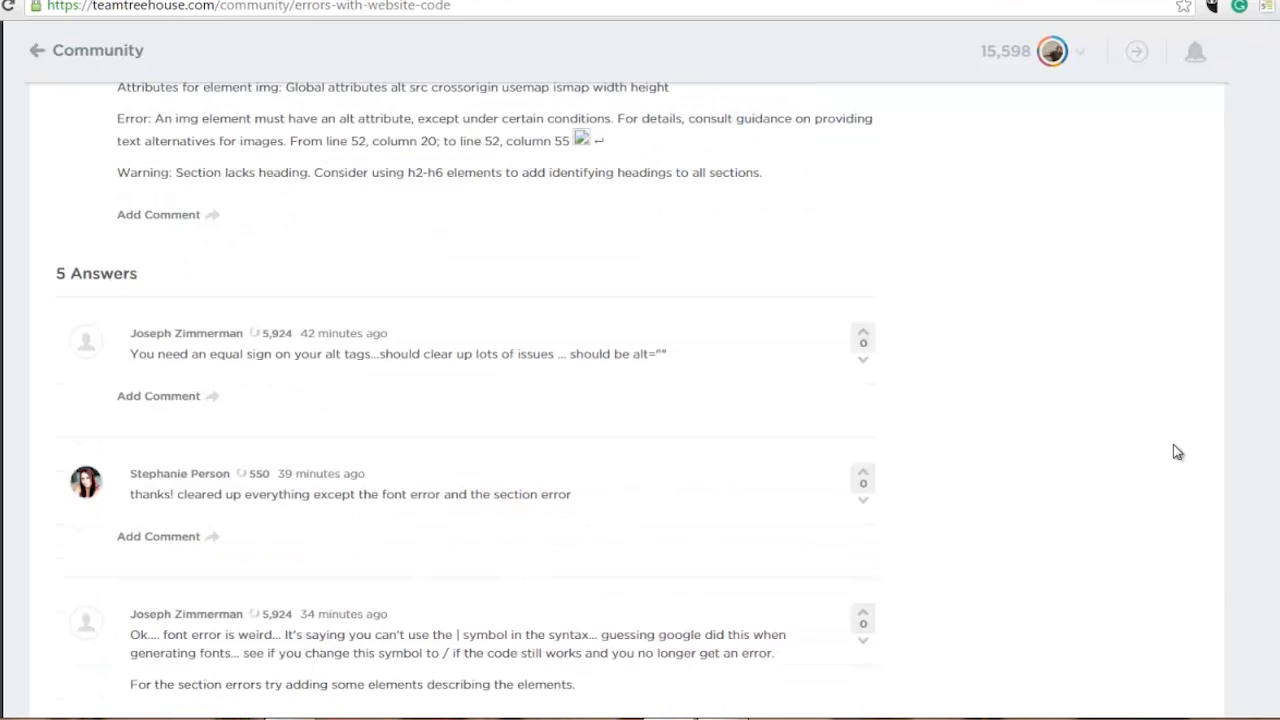
{"action": "scroll", "scroll_direction": "down", "scroll_amount": 3}
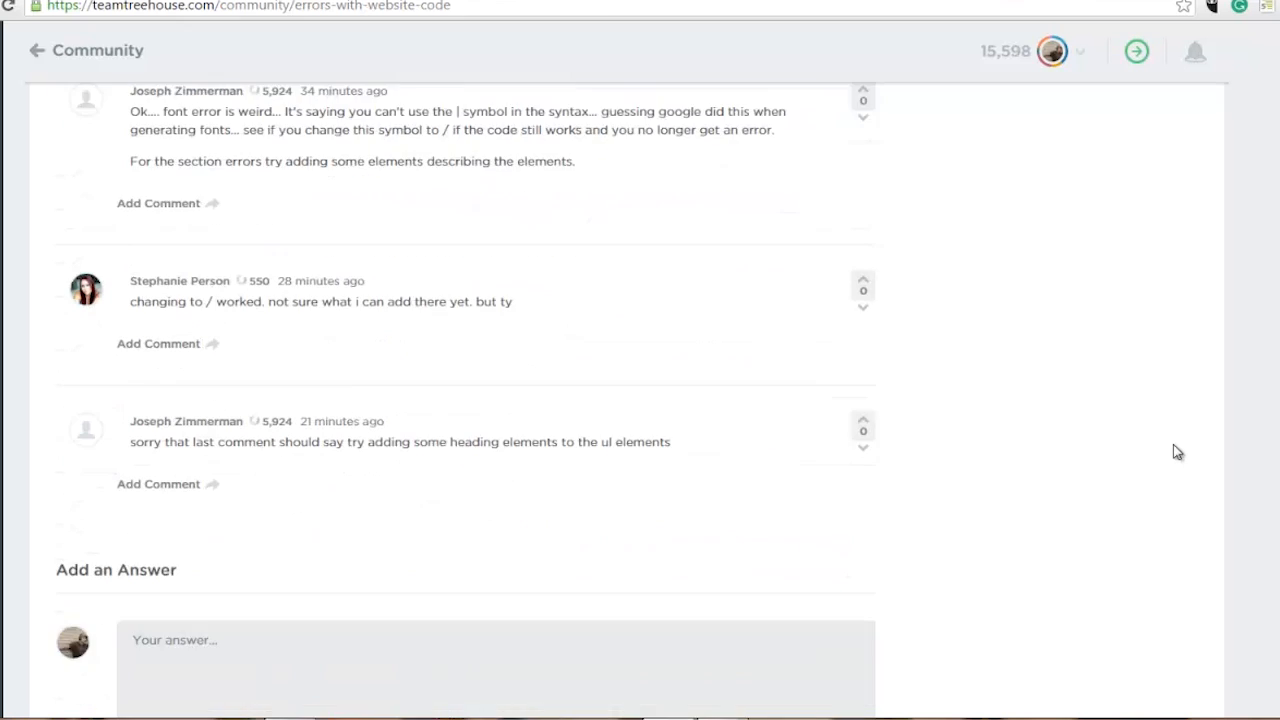
{"action": "scroll", "scroll_direction": "down", "scroll_amount": 3}
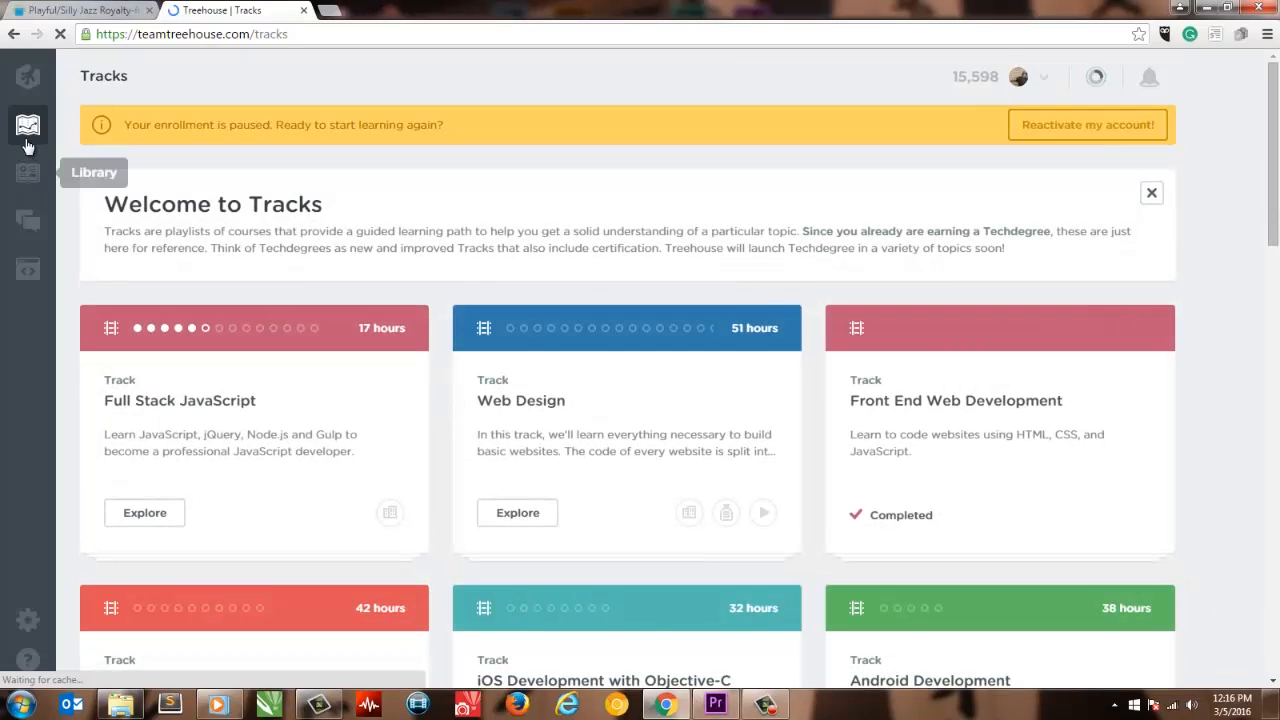
Browse the Library's recommended courses and search for 'mark'
{"action": "left_click", "coordinate": [28, 126]}
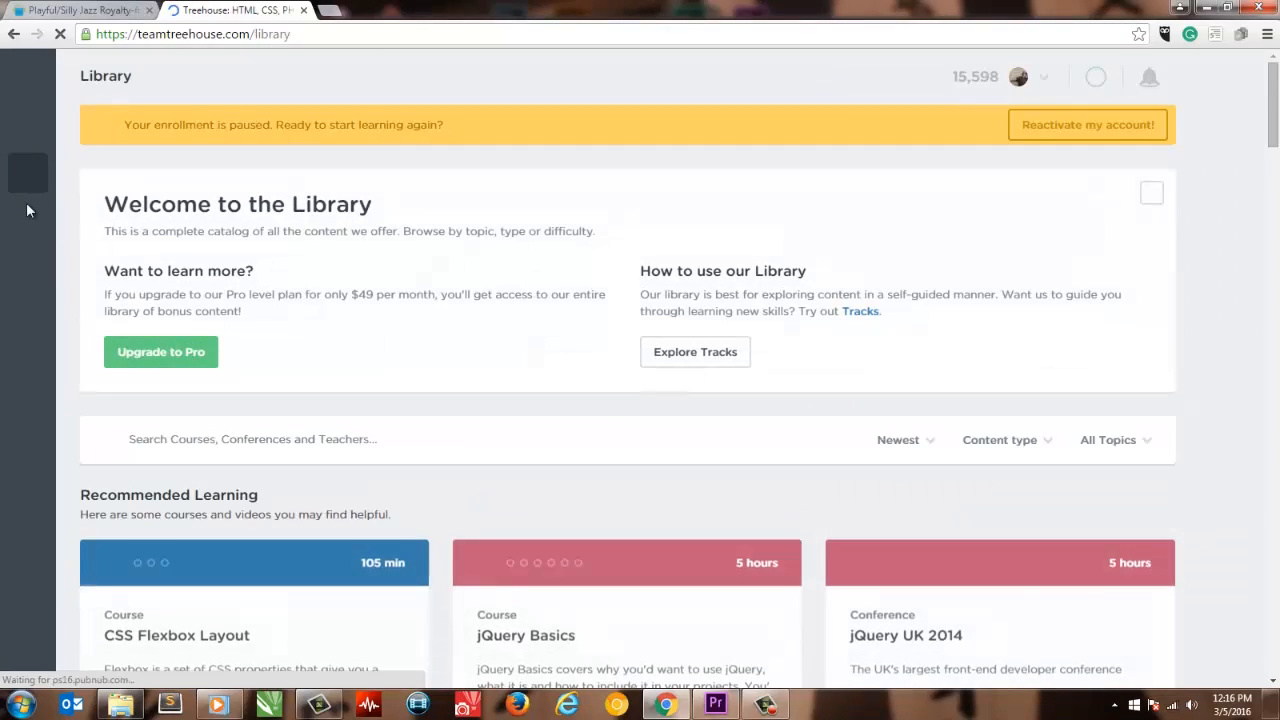
{"action": "scroll", "scroll_direction": "down", "scroll_amount": 3}
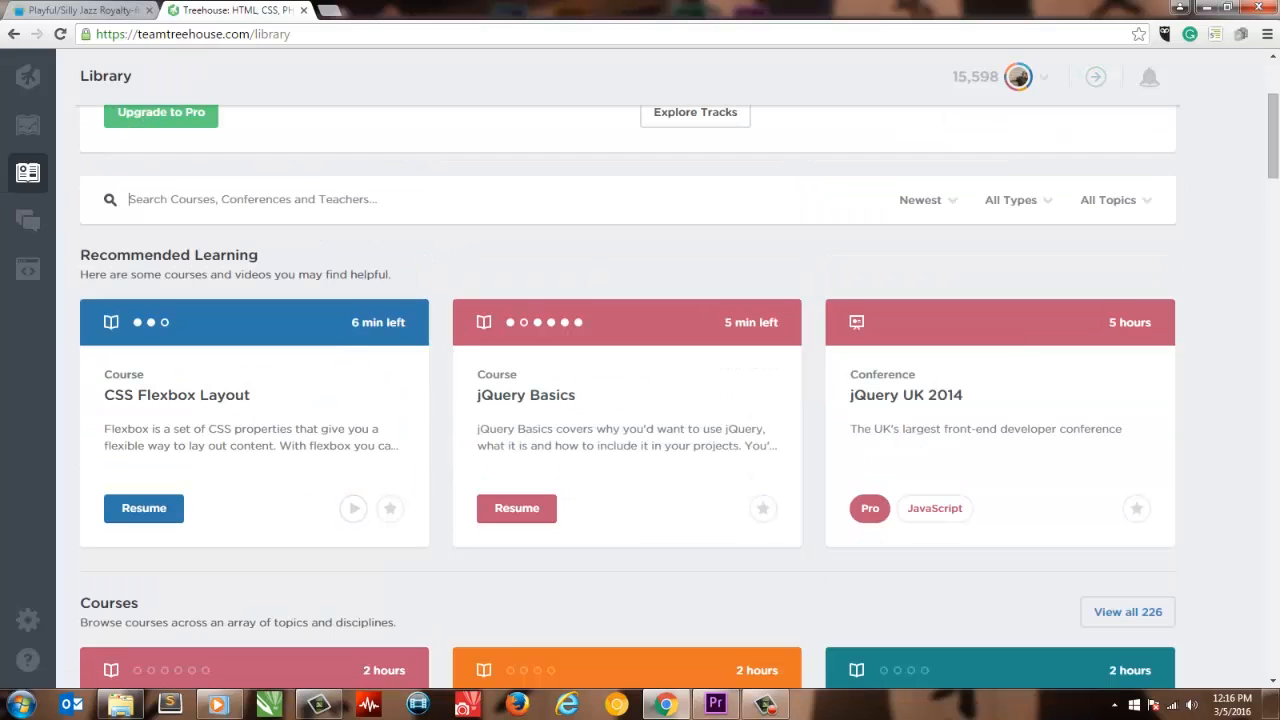
{"action": "type", "text": "mark"}
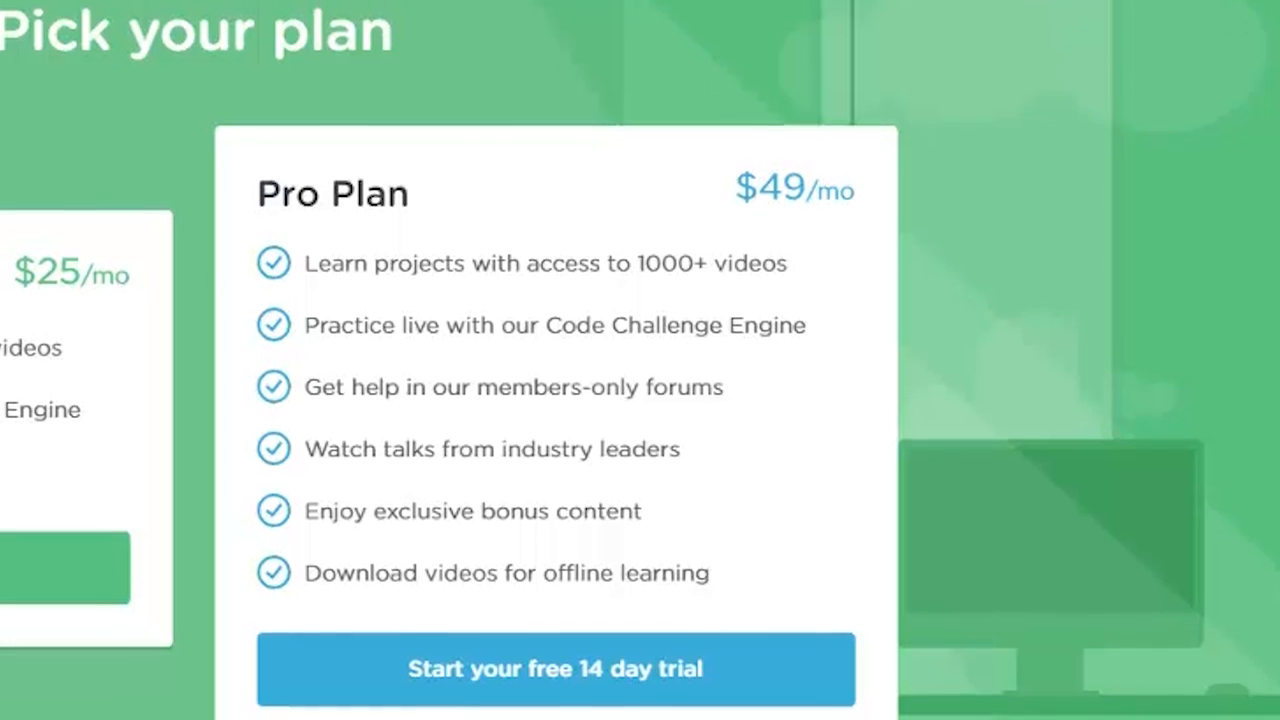
Scroll the pricing plans and enter 'Busin' in the sign-up form's first-name field
{"action": "scroll", "scroll_direction": "down", "scroll_amount": 3}
{"action": "type", "text": "None of"}
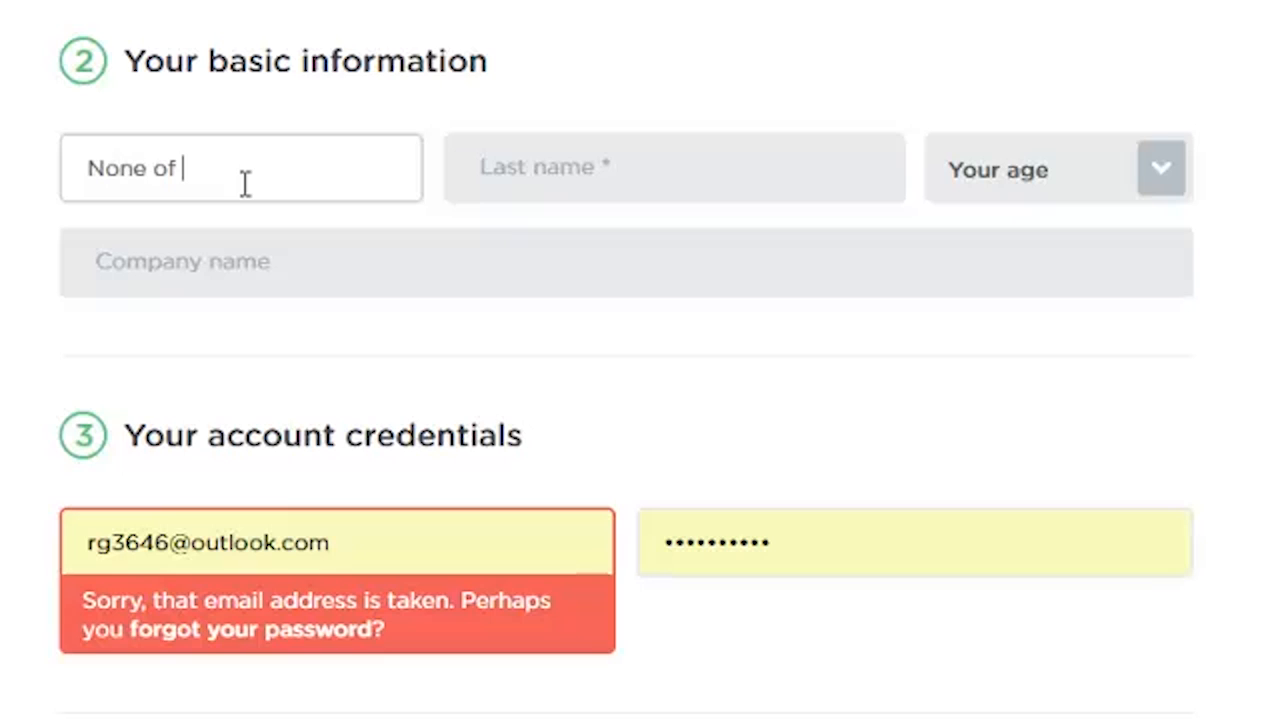
{"action": "key", "text": "Backspace"}
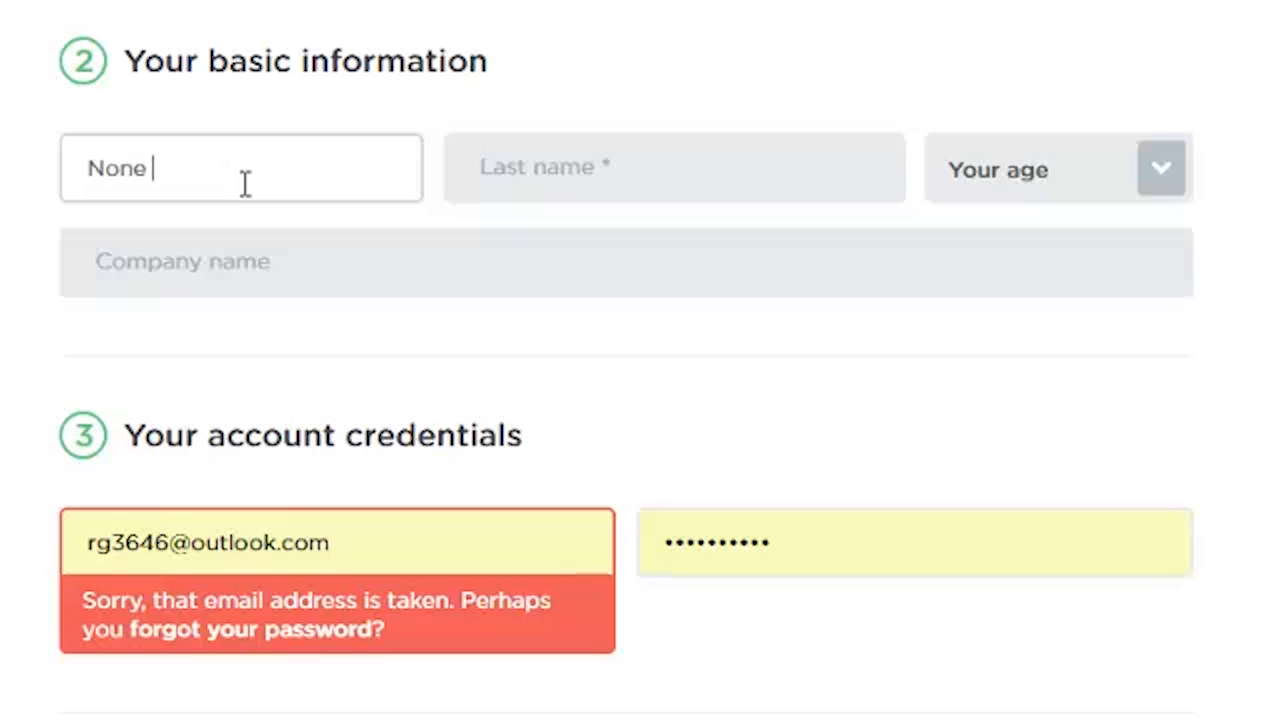
{"action": "type", "text": "Busin"}
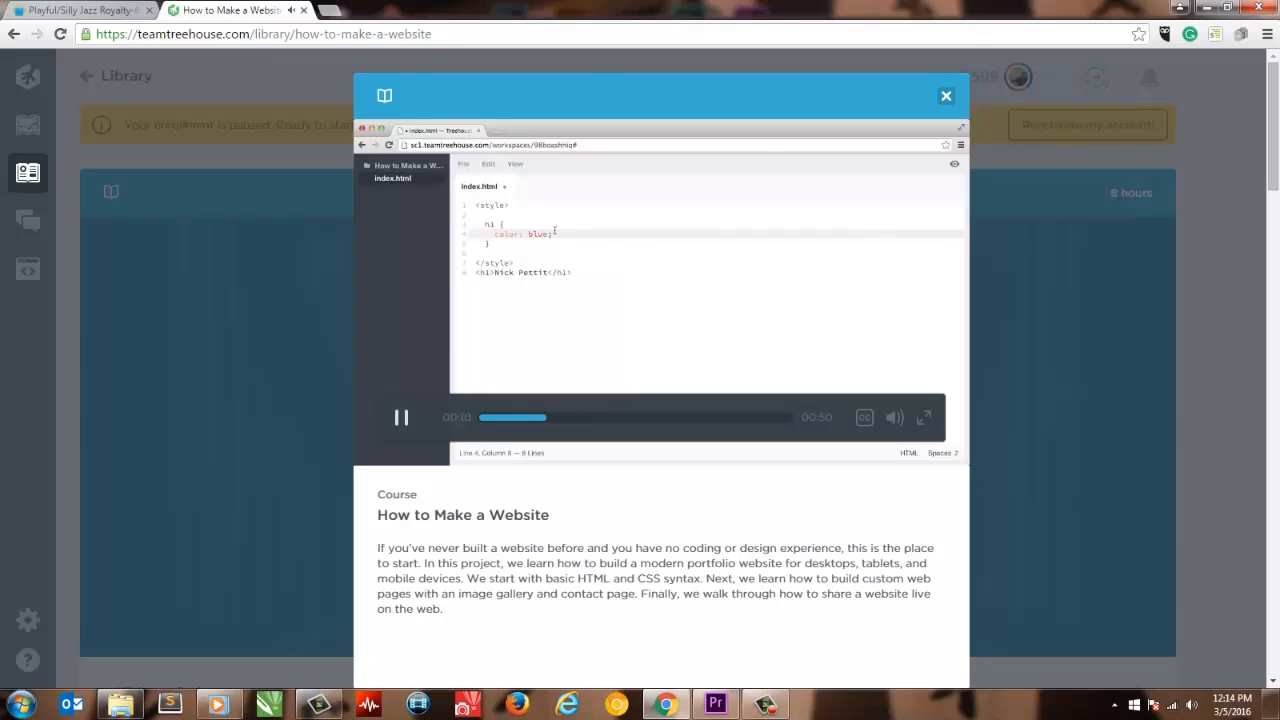
Close the How to Make a Website course preview to return to the Library
{"action": "left_click", "coordinate": [944, 96]}
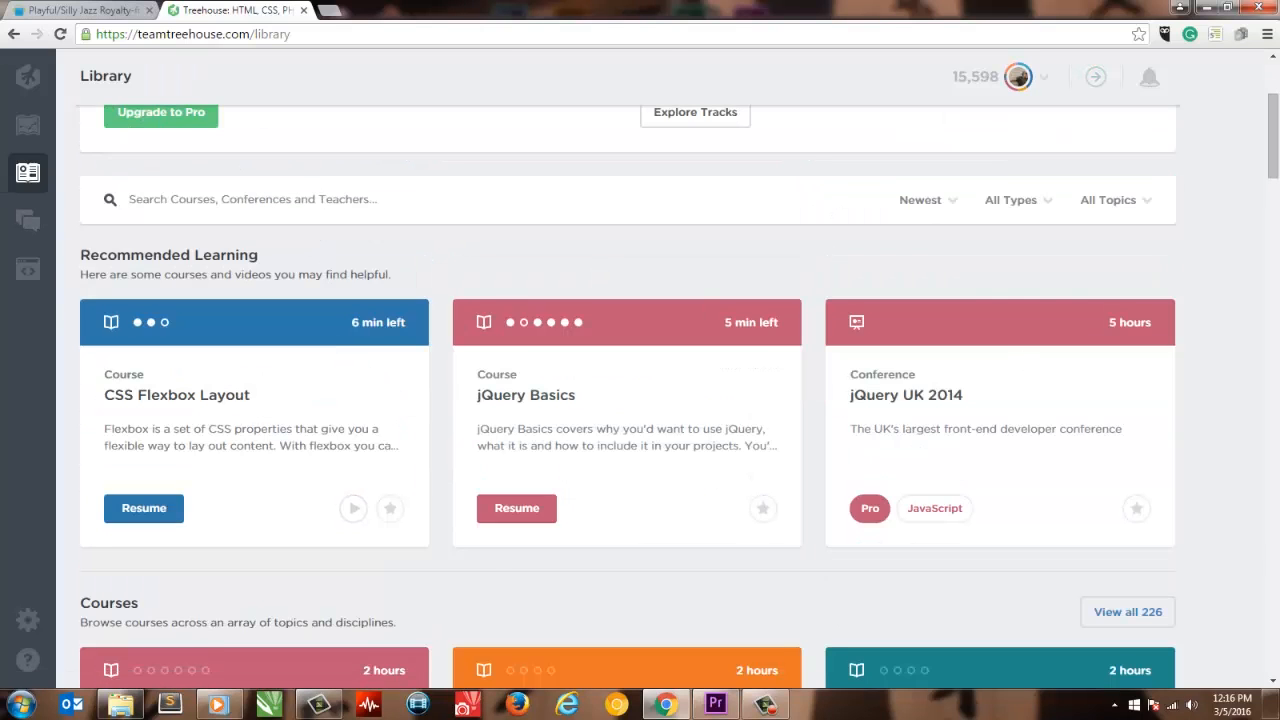